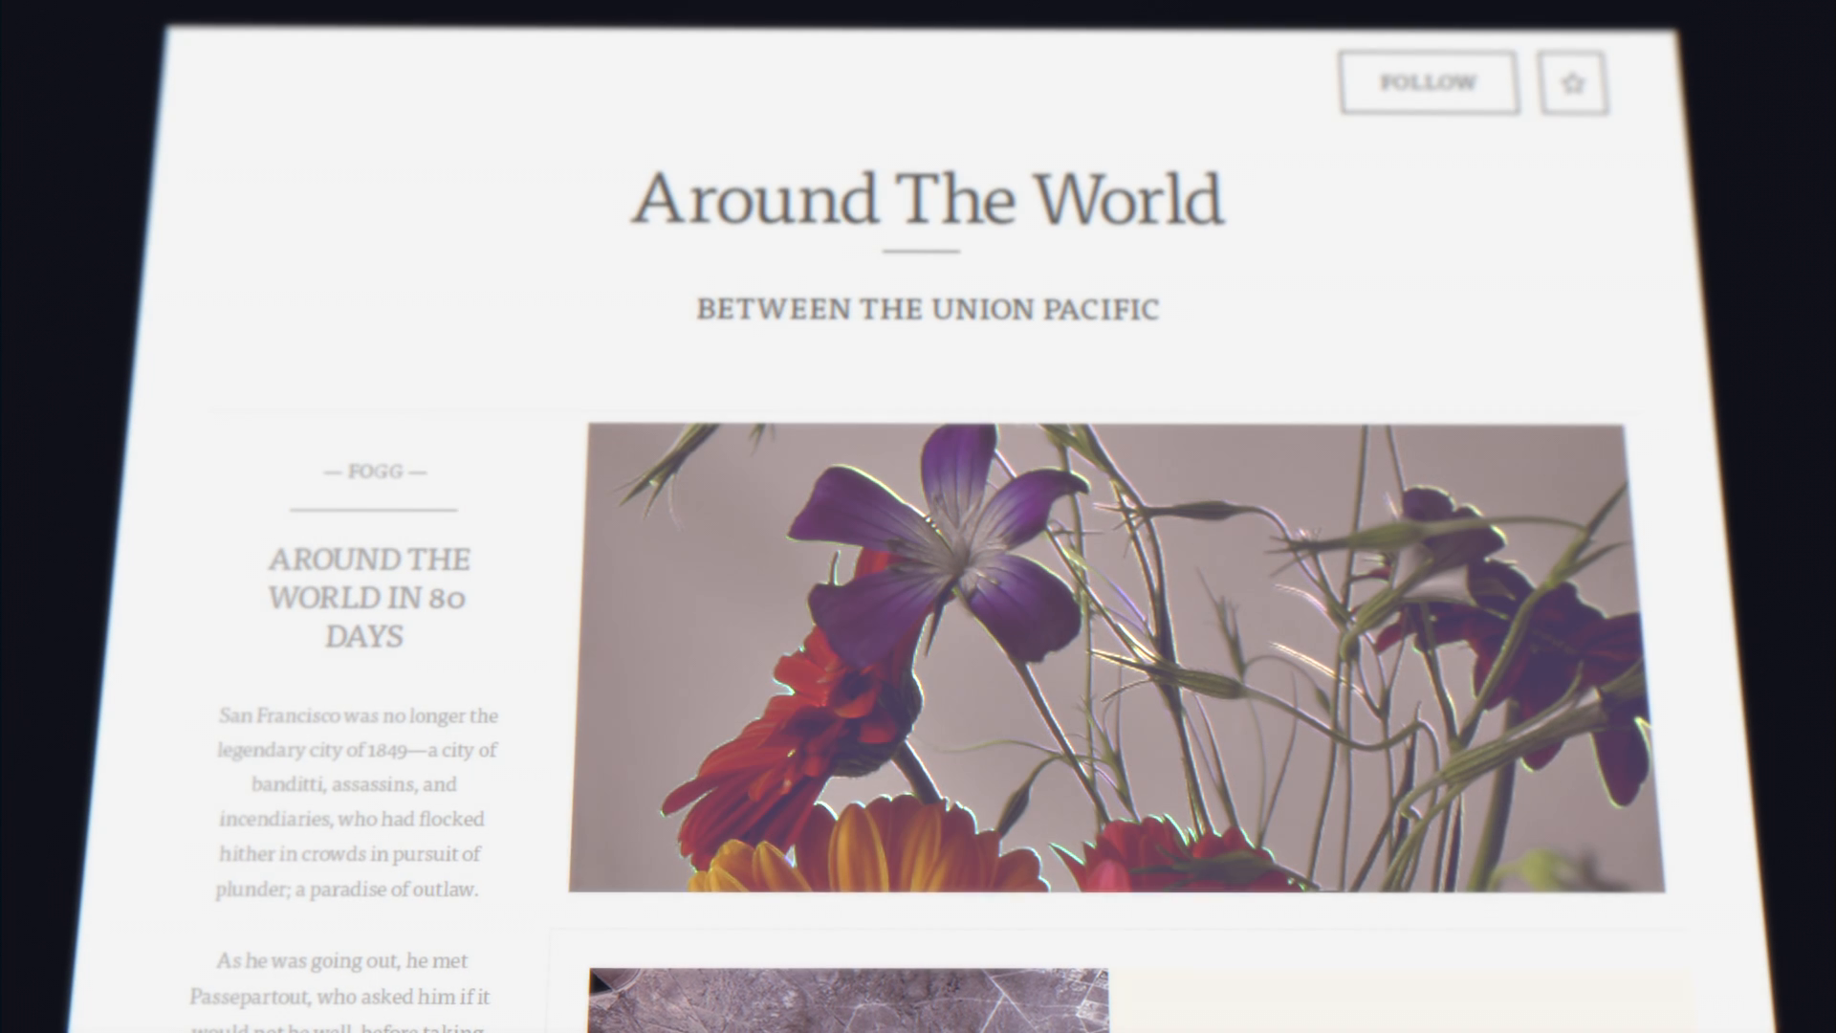
scroll("down", 3)
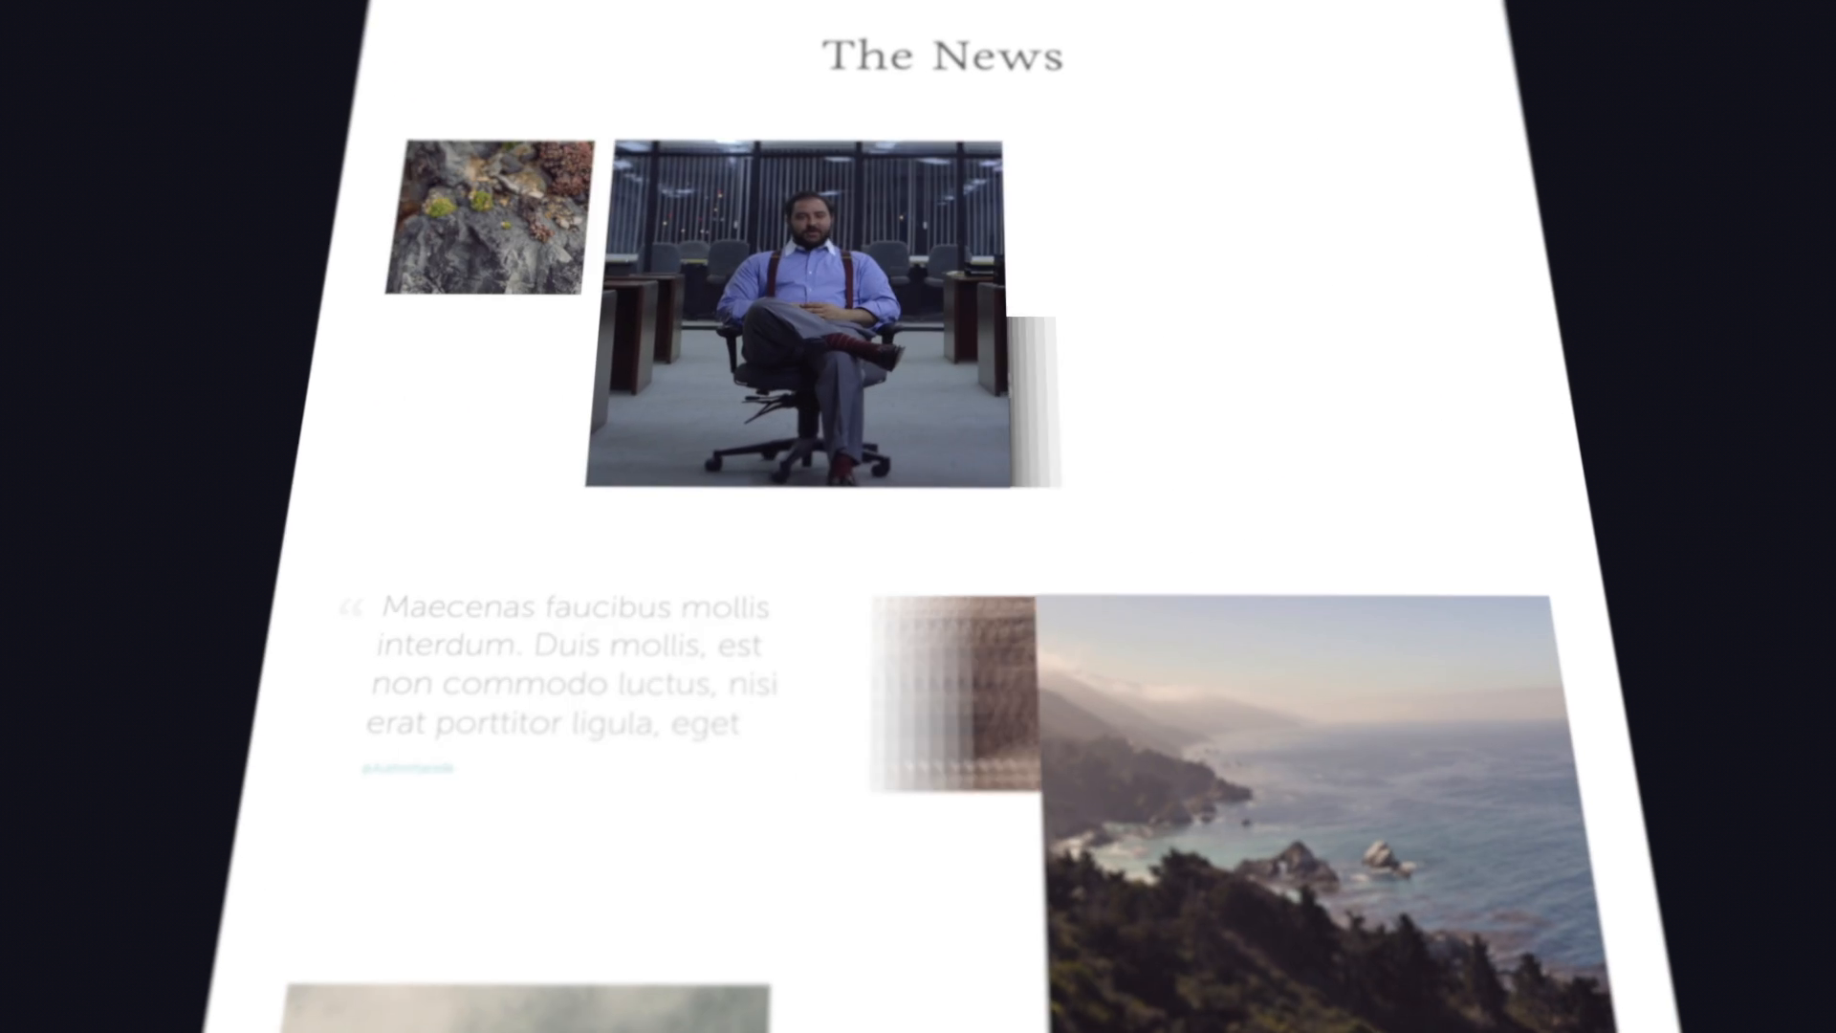
scroll("down", 3)
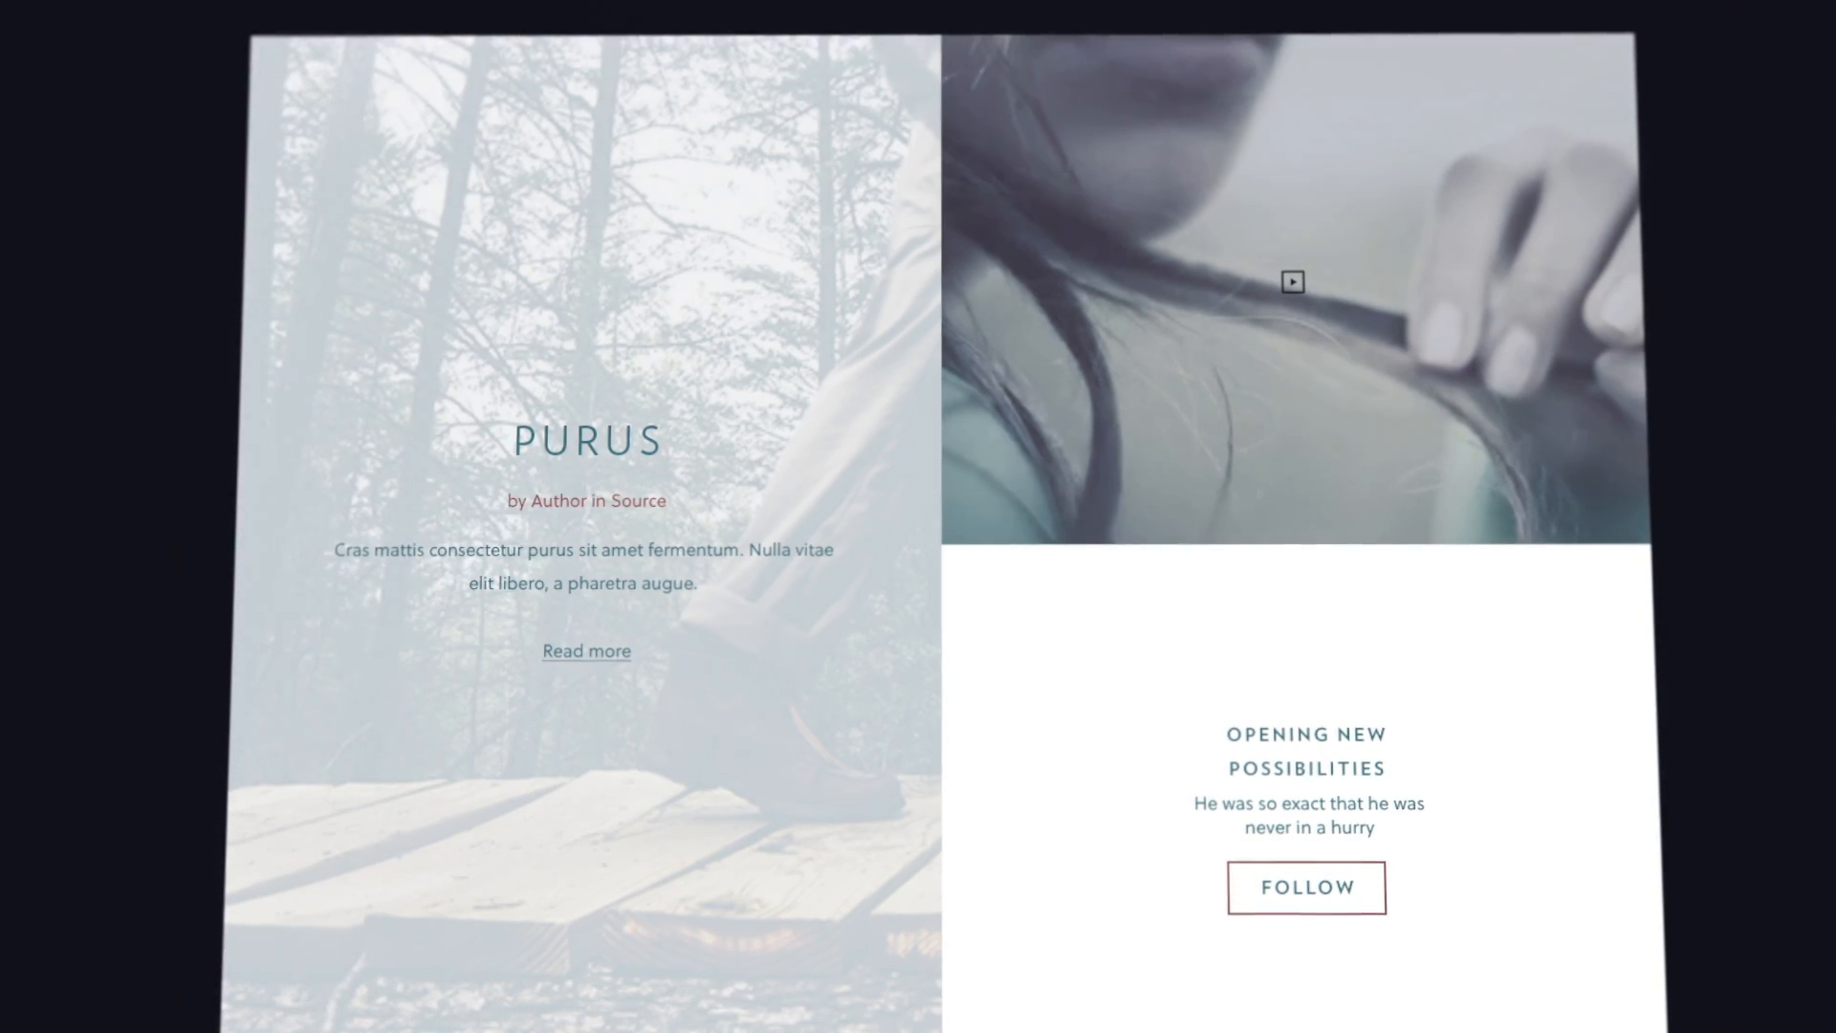
scroll("down", 3)
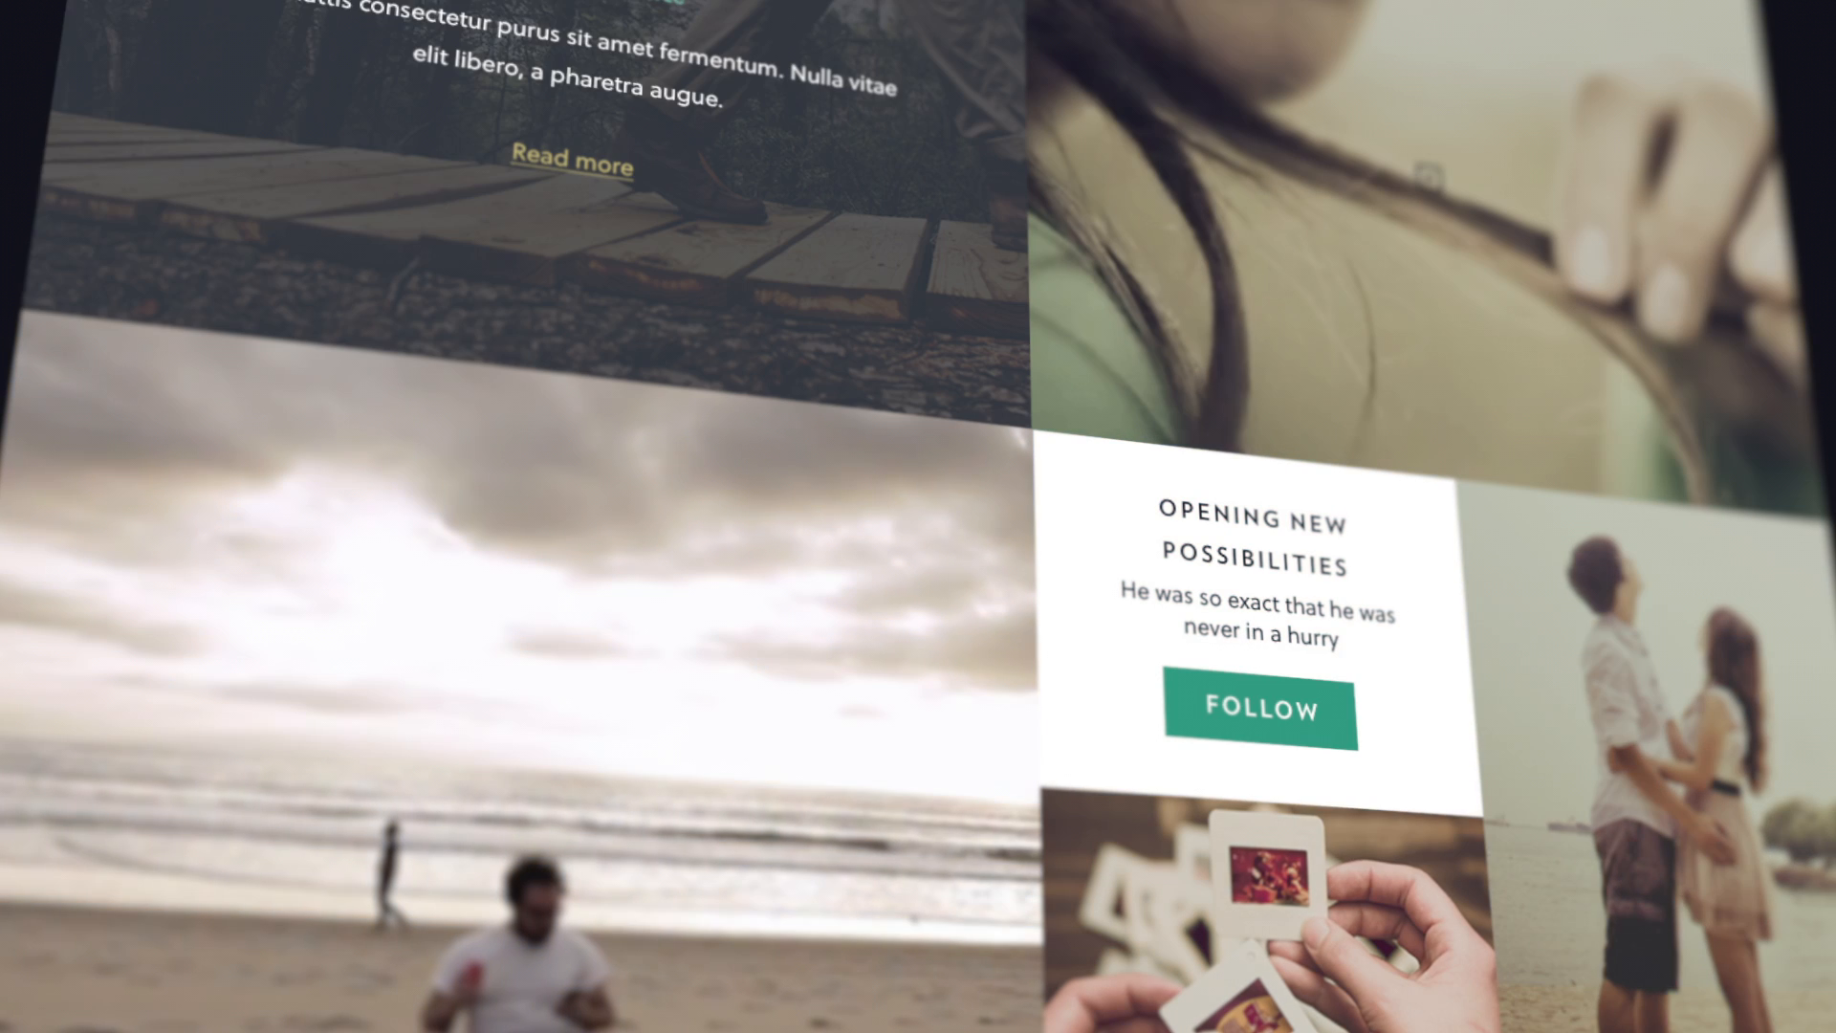